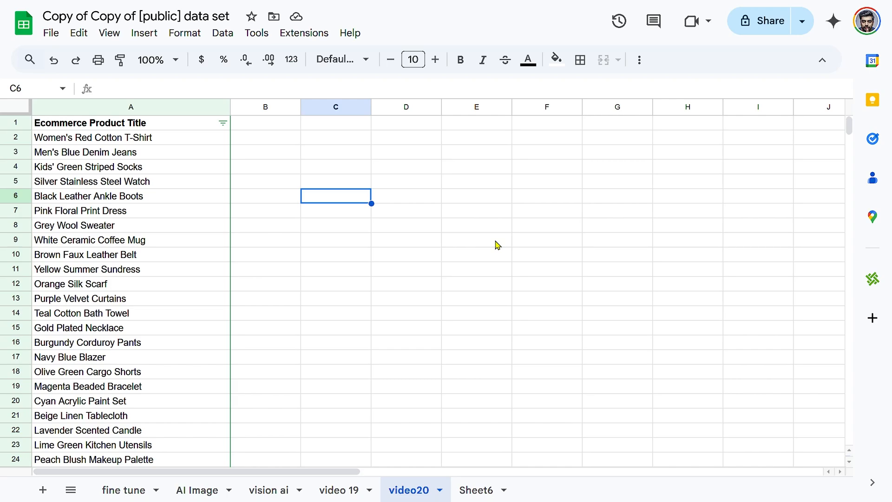
mouse_move(378, 227)
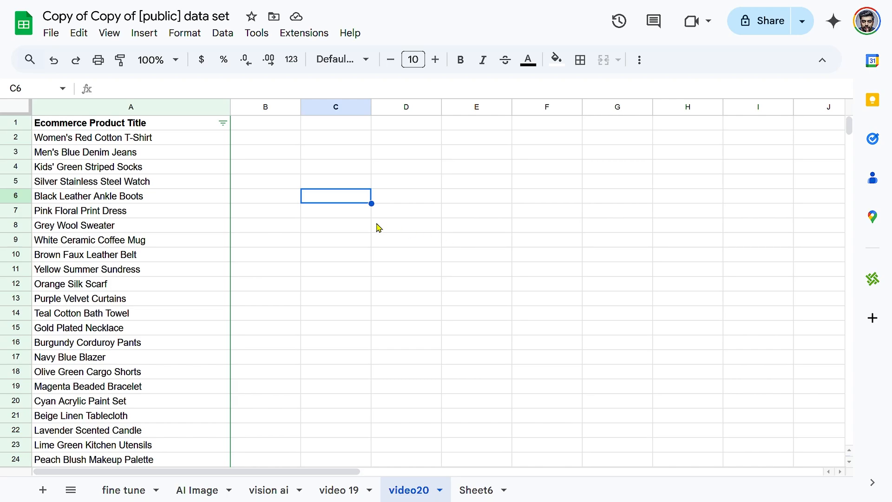
mouse_move(368, 185)
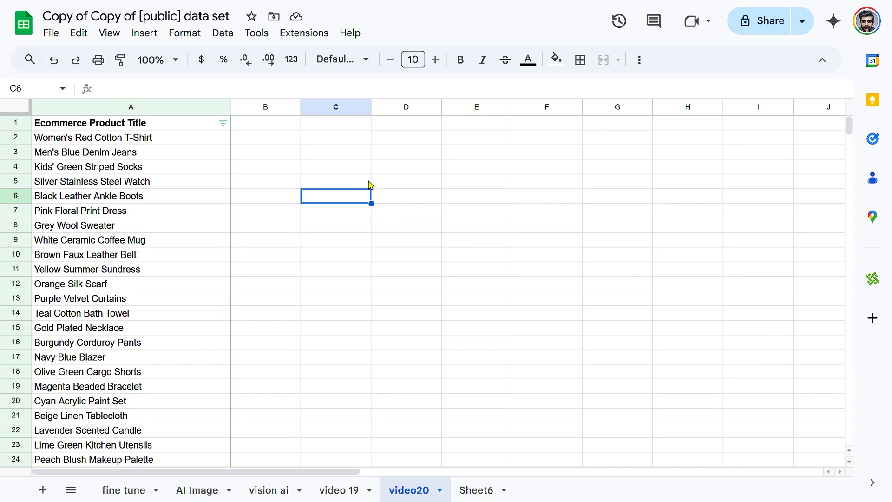
mouse_move(366, 185)
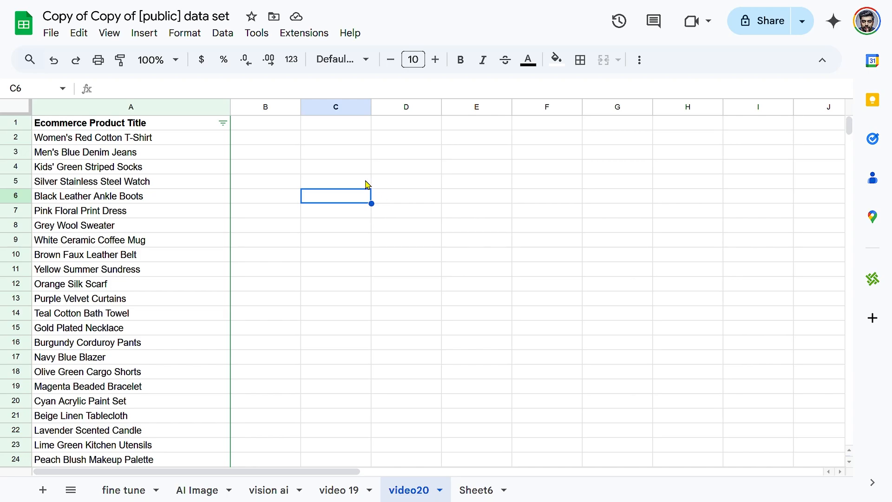
mouse_move(325, 175)
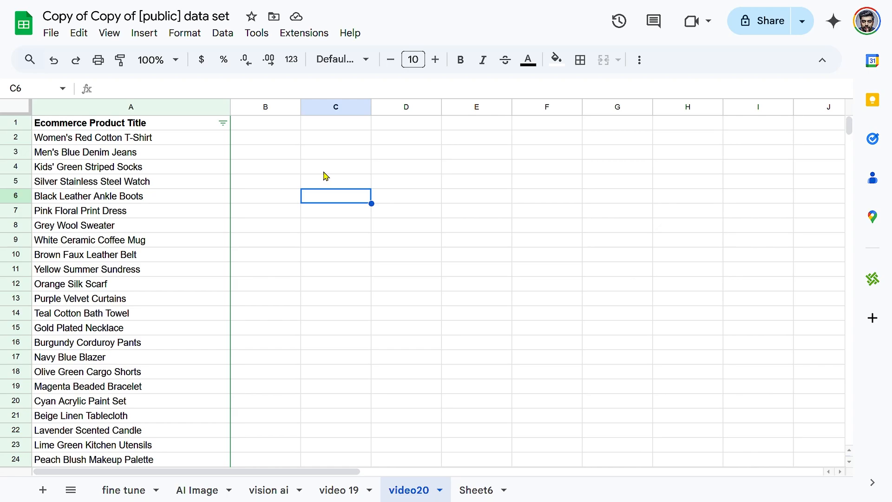
Launch AiAssistWorks' Fill The Sheet tool with input A1:A134 and output B1:B134, and open its Task list
scroll(down, 3)
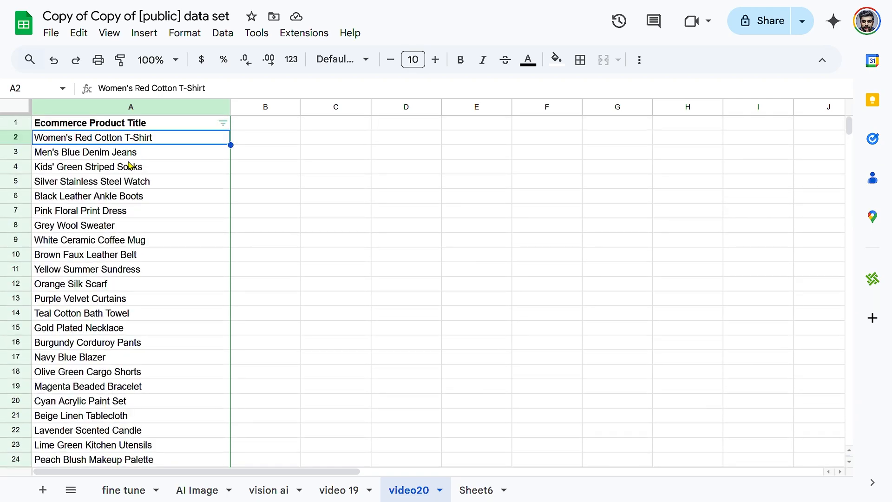
mouse_move(276, 144)
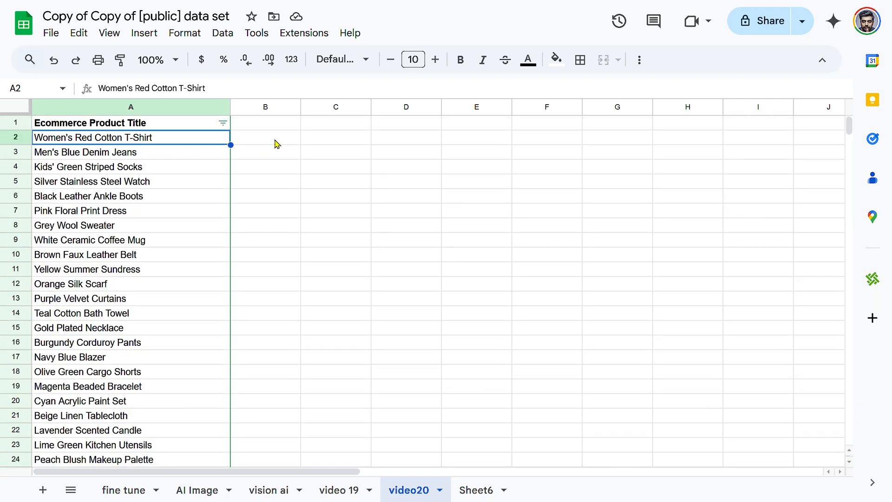
click(265, 137)
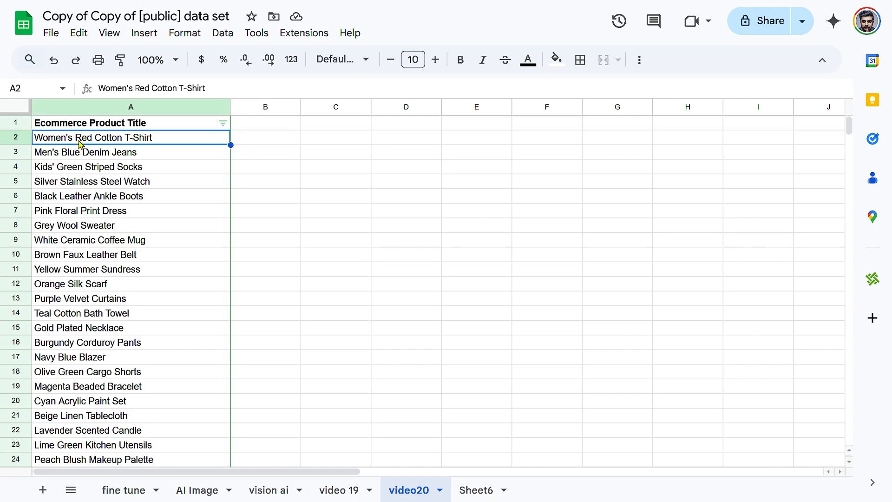
scroll(down, 3)
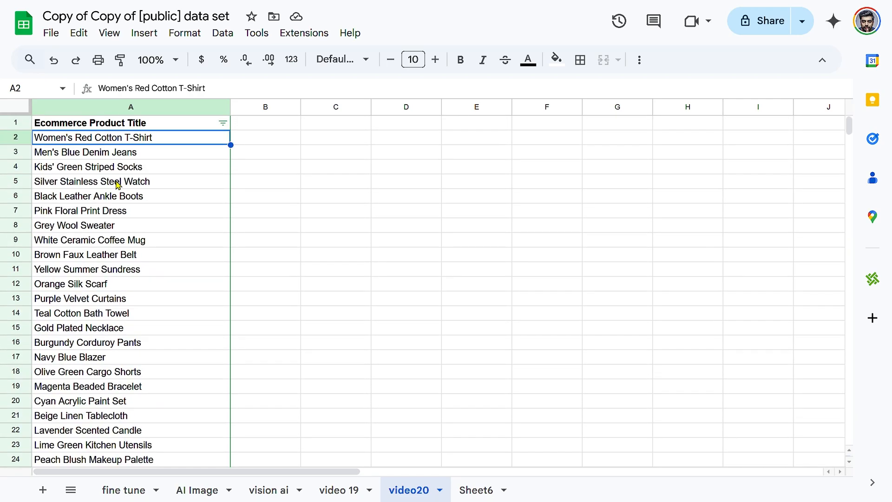
mouse_move(216, 176)
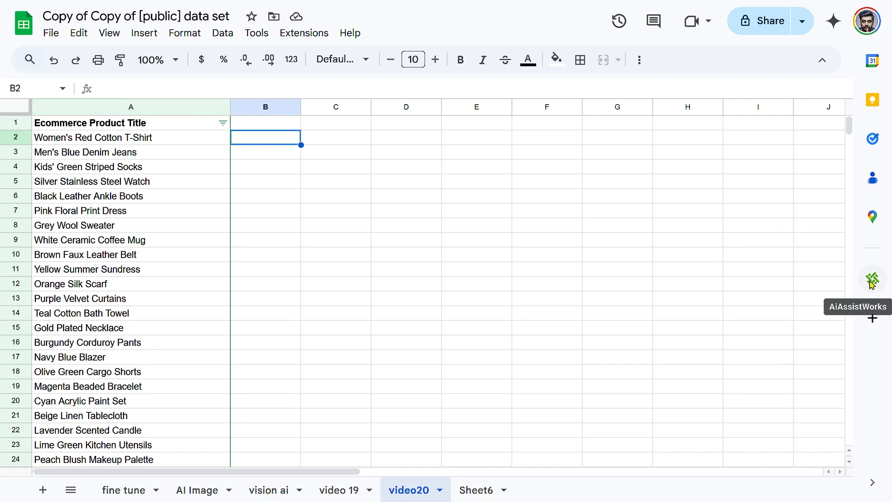
click(871, 279)
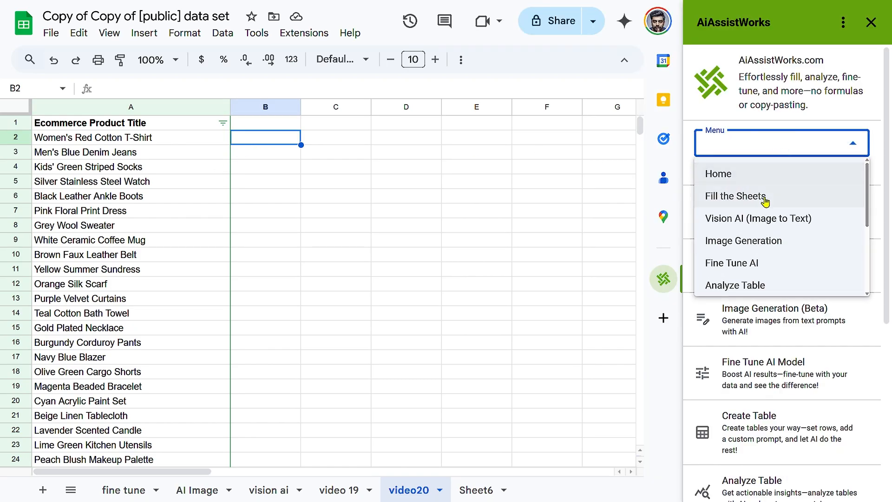
click(734, 196)
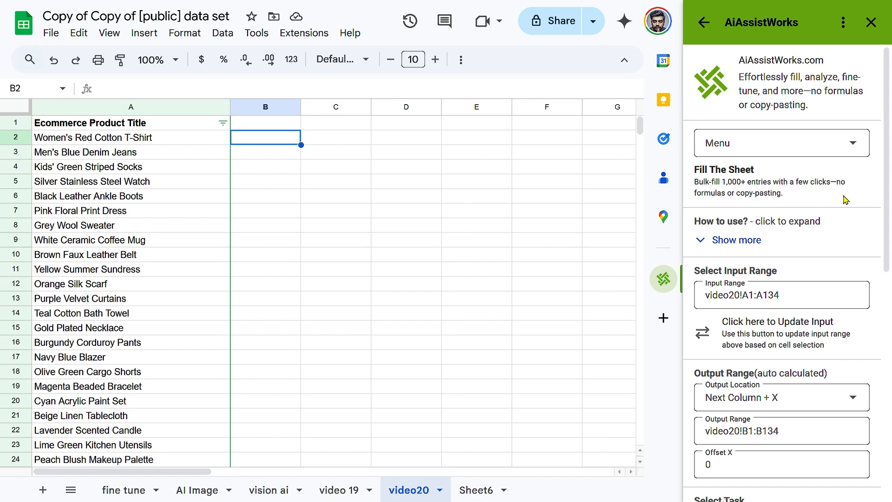
scroll(down, 3)
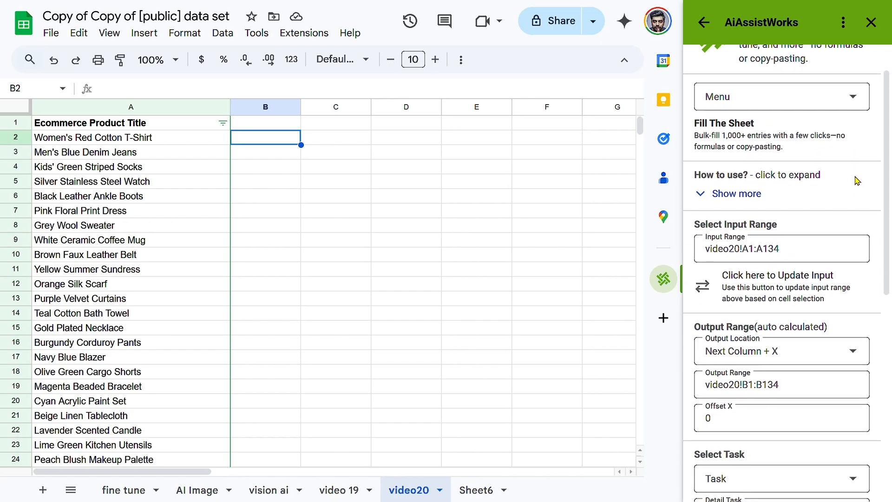
scroll(down, 3)
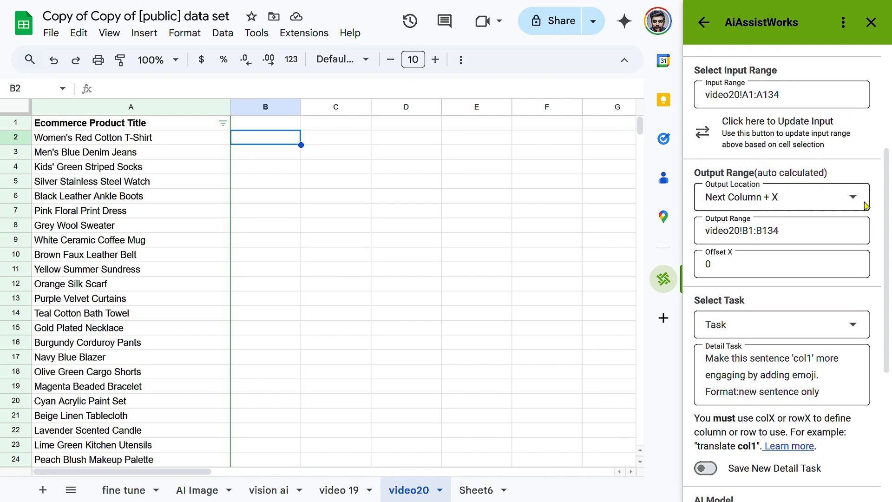
click(779, 324)
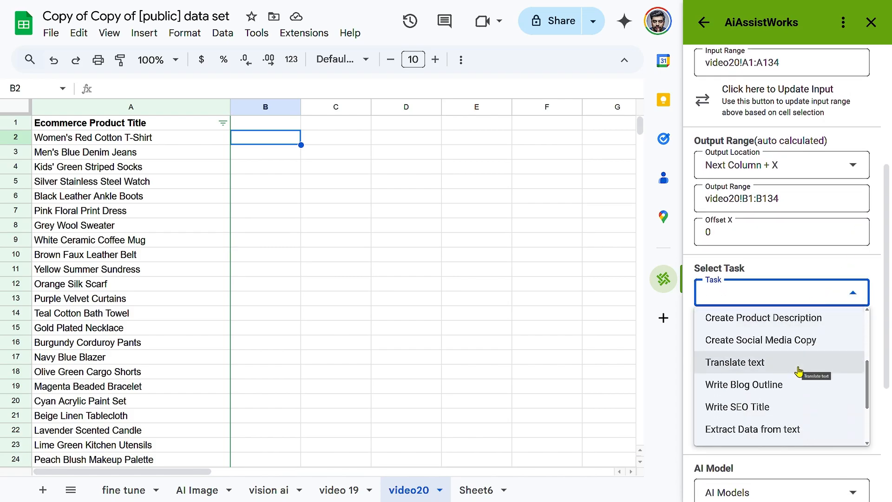
Choose Extract Data from text, keeping the colour-extraction prompt, and save it as a detail task
click(752, 429)
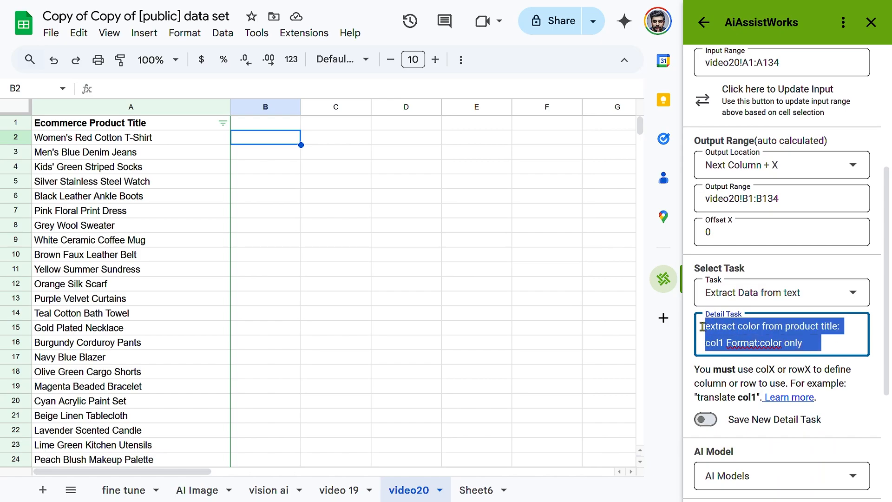
scroll(down, 3)
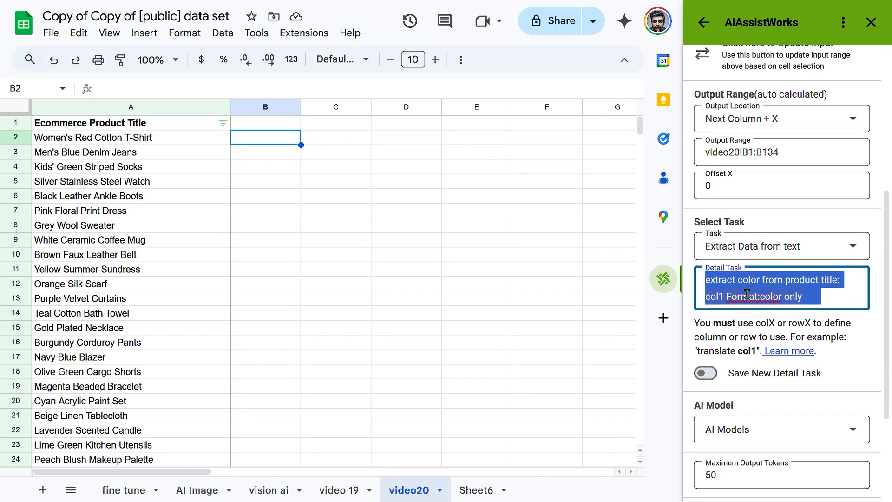
click(841, 295)
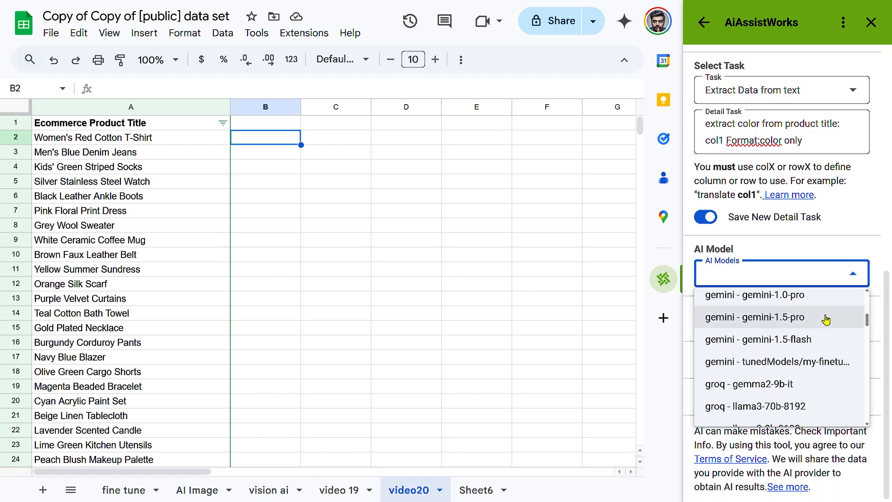
Select the gemini-1.5-flash model and enable testing on the first 10 results
click(757, 339)
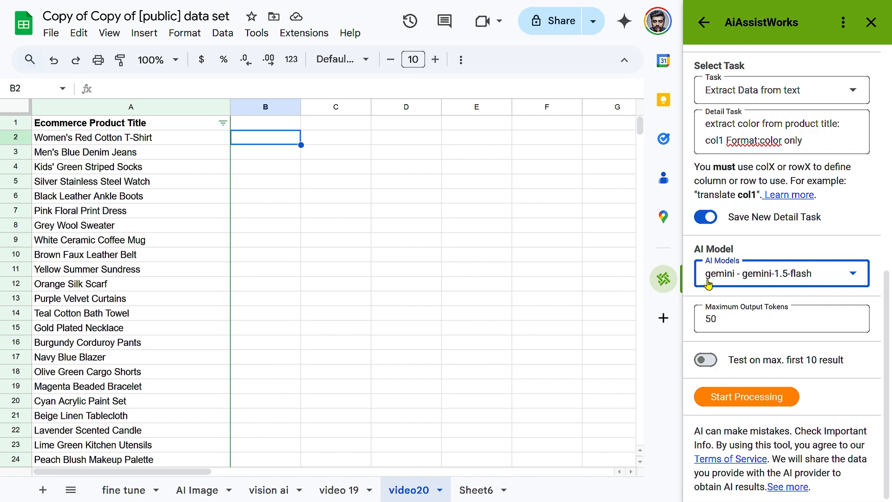
mouse_move(842, 294)
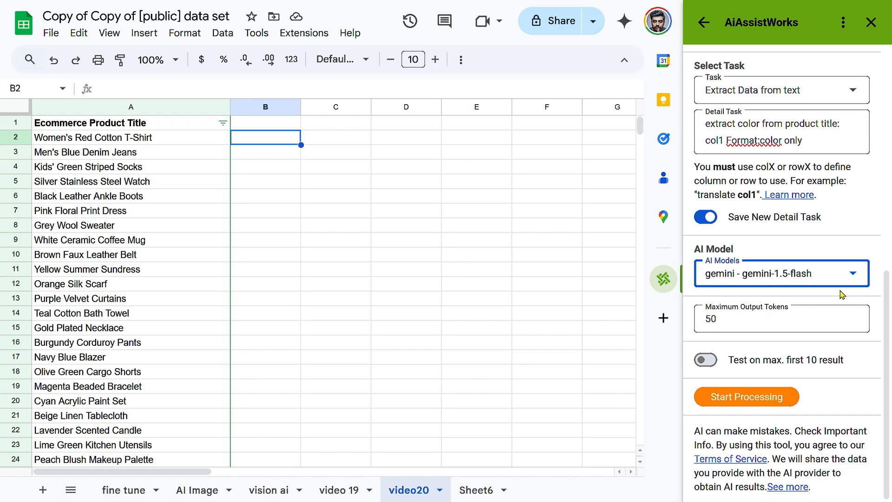
click(704, 359)
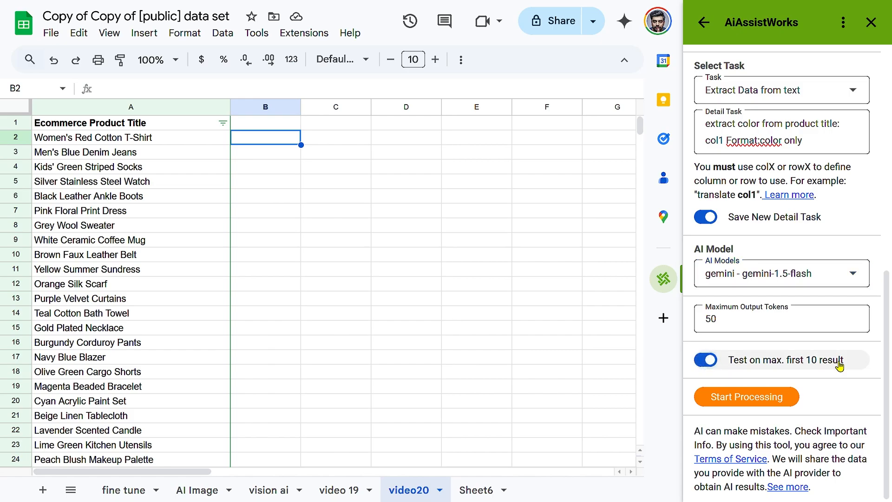
click(781, 318)
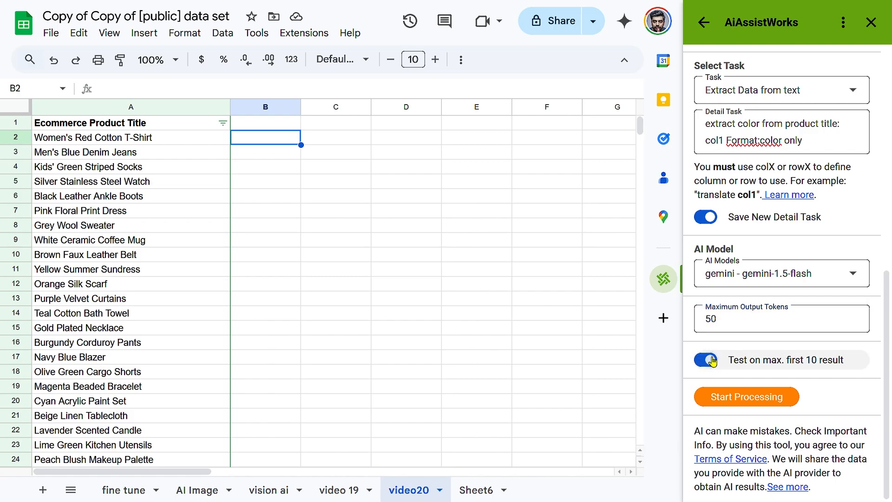
mouse_move(840, 364)
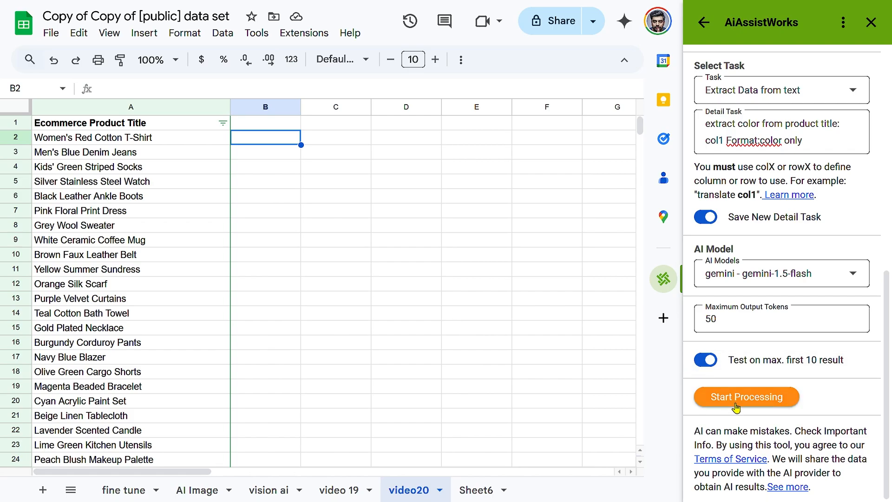
Start processing to fill column B with colours, then compare B8 'Grey' with the product titles
click(746, 396)
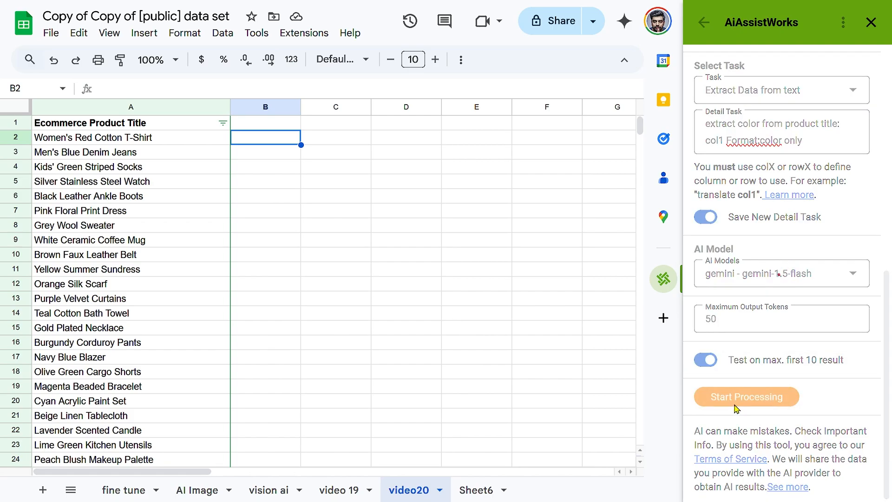
click(745, 397)
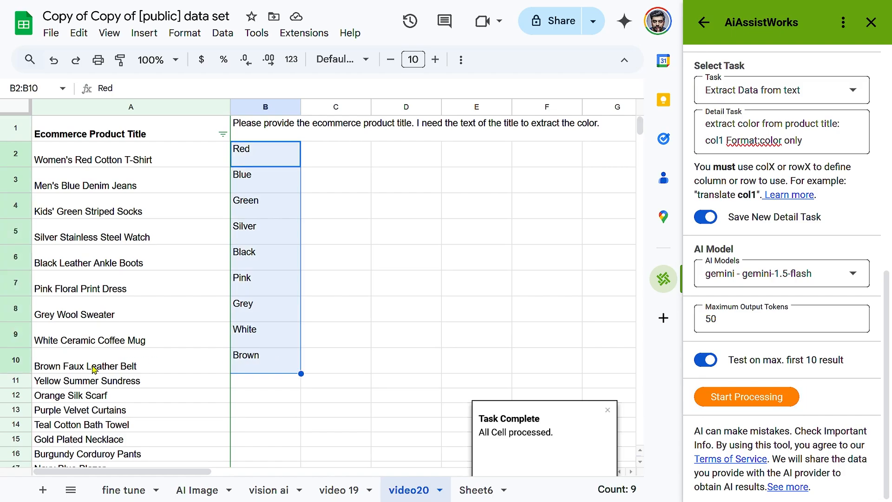
mouse_move(85, 348)
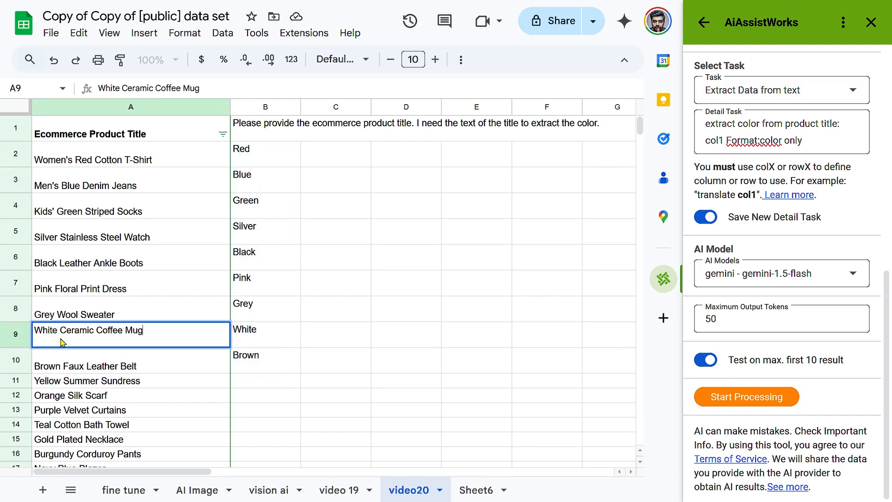
click(264, 334)
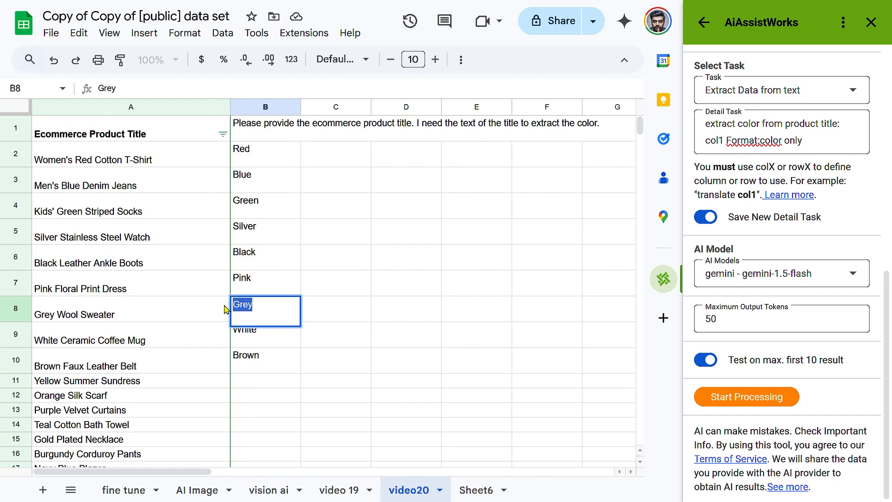
click(130, 283)
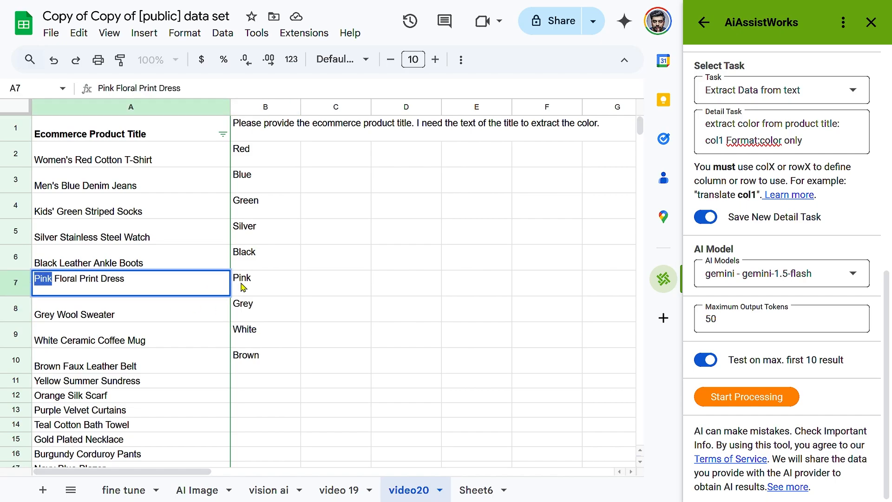